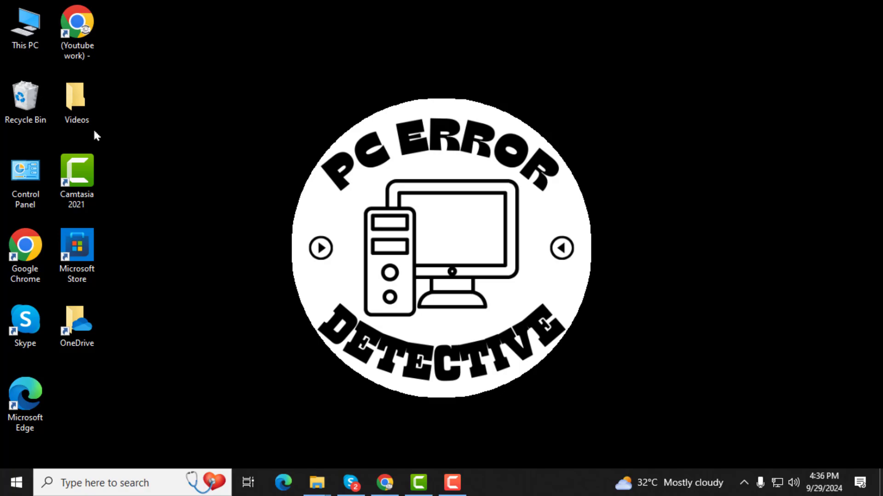
Step: Open the Recycle Bin from the desktop, showing 24 deleted items
double_click(25, 101)
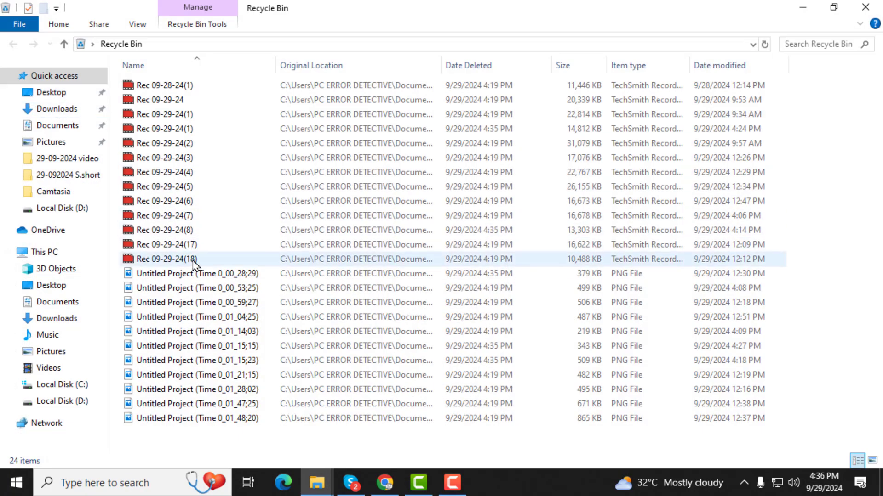
click(196, 273)
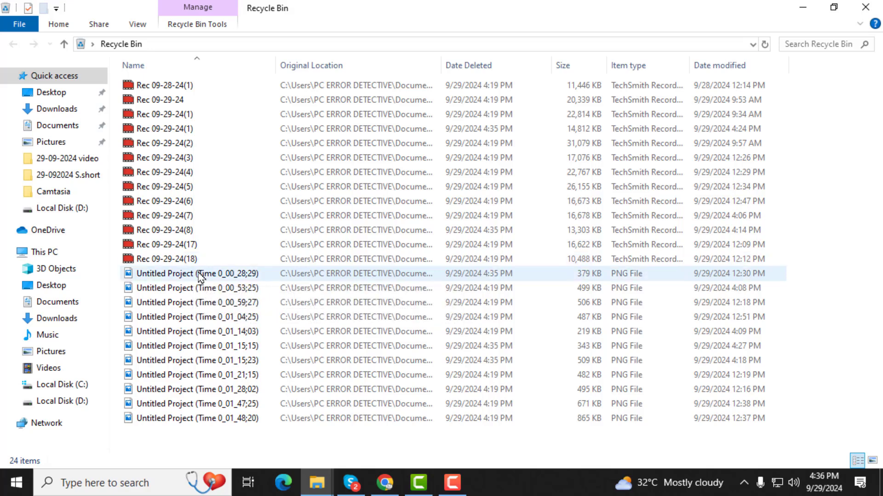
mouse_move(198, 275)
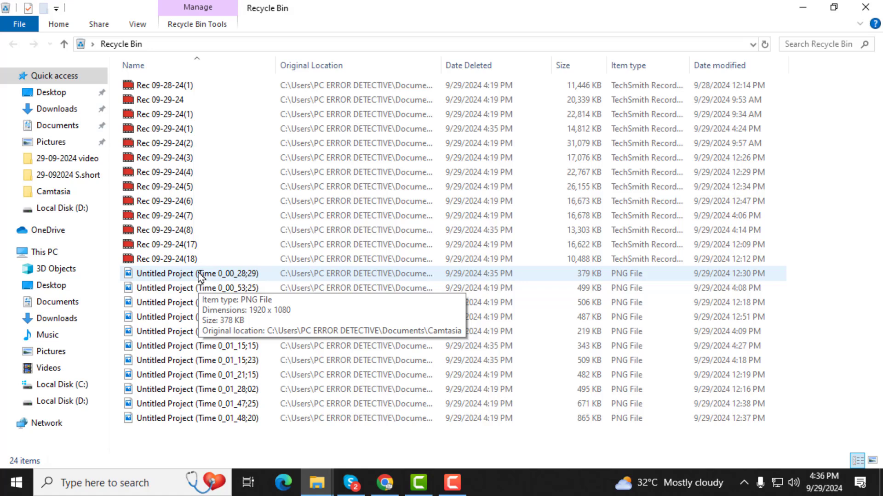
click(163, 114)
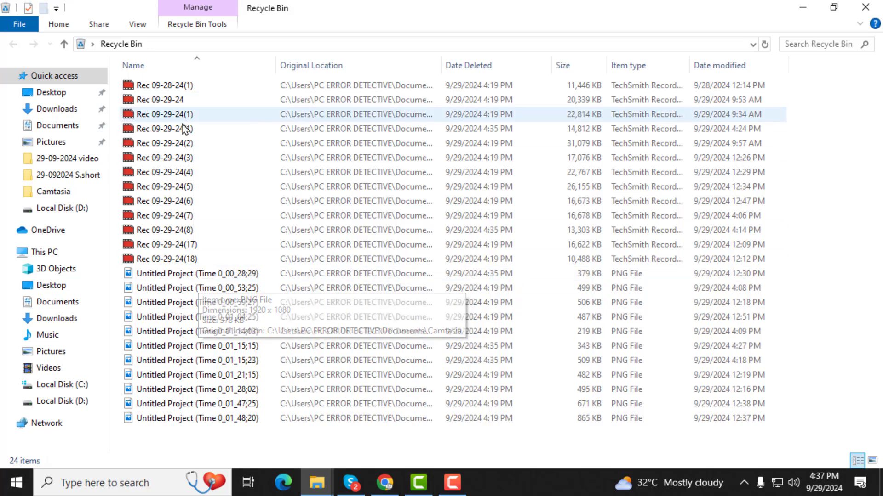
click(197, 273)
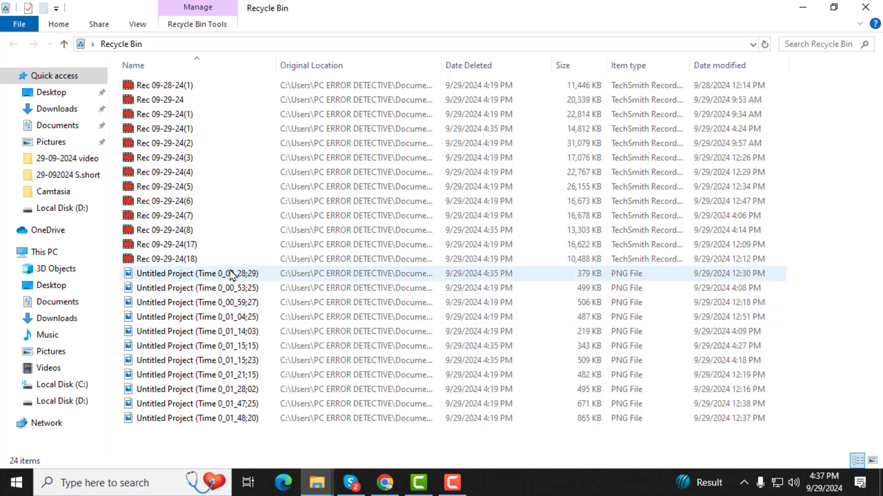
Step: Restore the PNG Untitled Project (Time 0_00_28;29) and go to the Camtasia folder
right_click(191, 273)
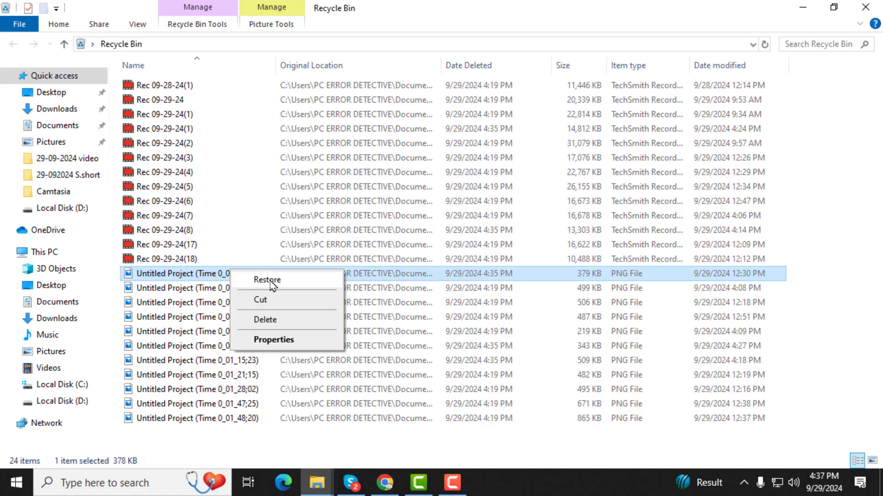
click(267, 280)
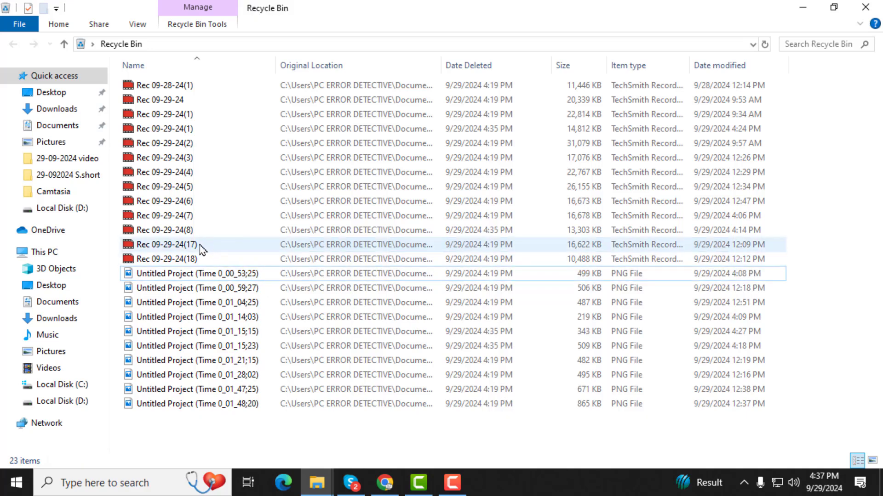
click(53, 191)
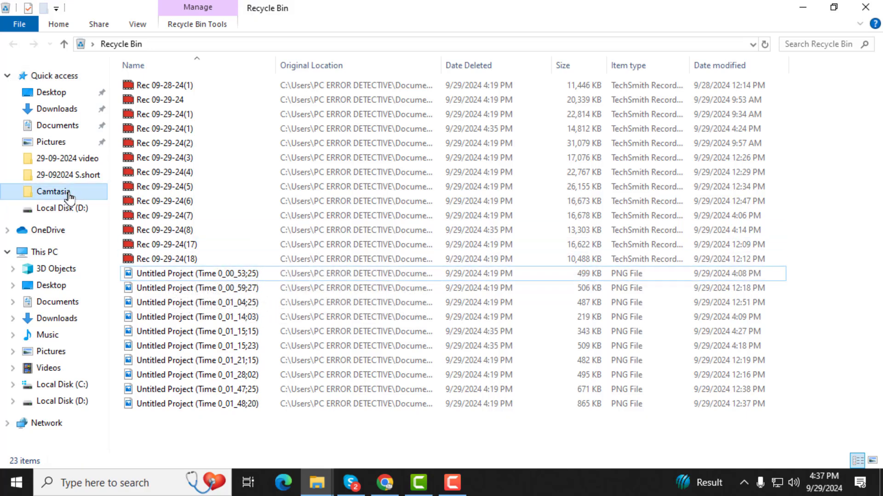